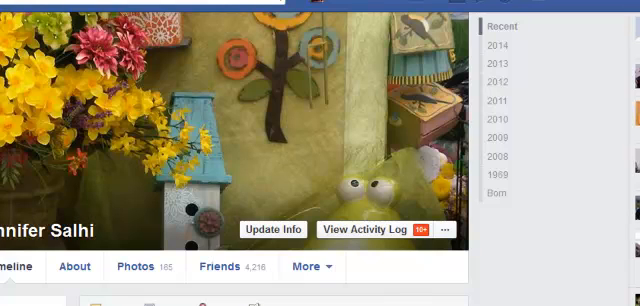
Scroll the cPanel » PHP Configuration Plugin article down to its Update PHP Version steps
scroll("down", 3)
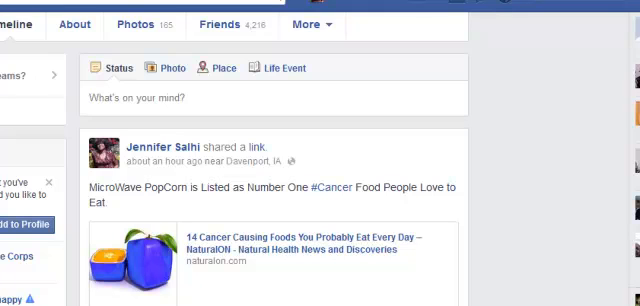
scroll("down", 3)
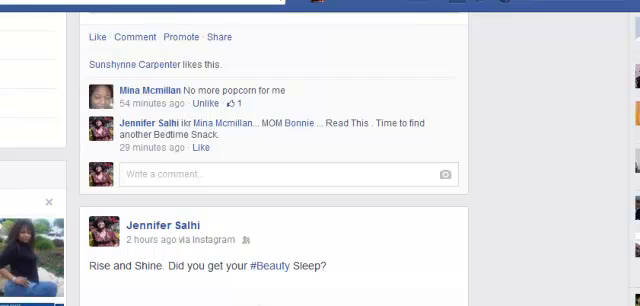
scroll("down", 3)
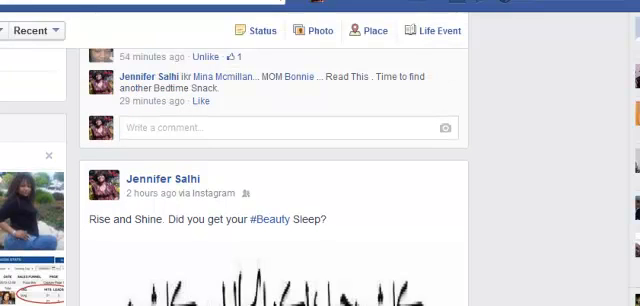
scroll("down", 3)
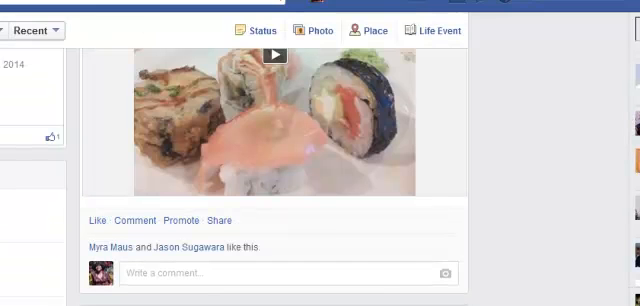
scroll("down", 3)
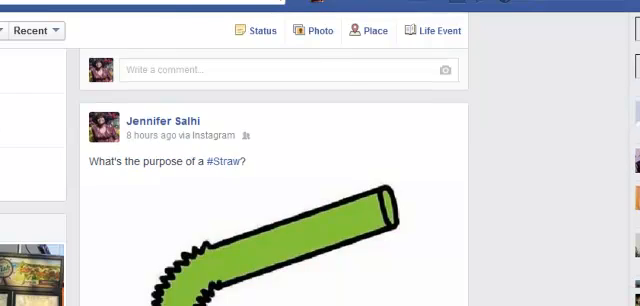
scroll("down", 3)
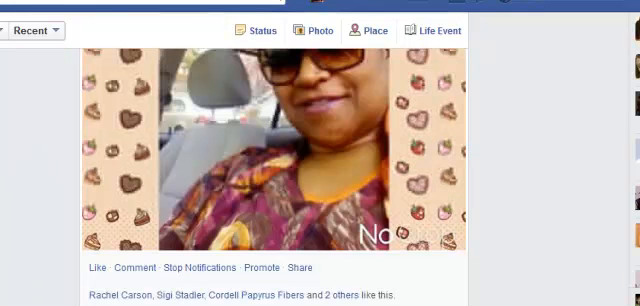
scroll("down", 3)
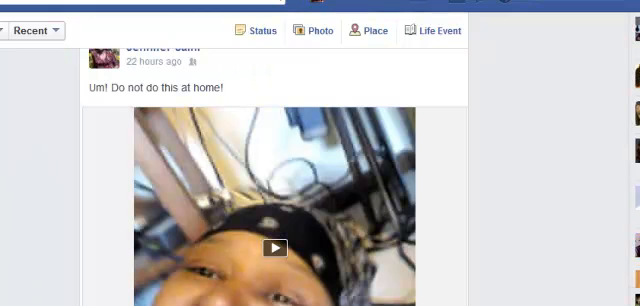
scroll("down", 3)
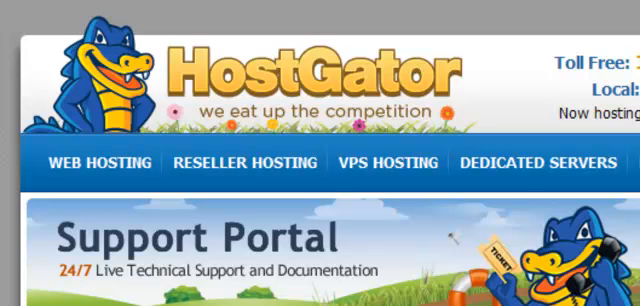
scroll("down", 3)
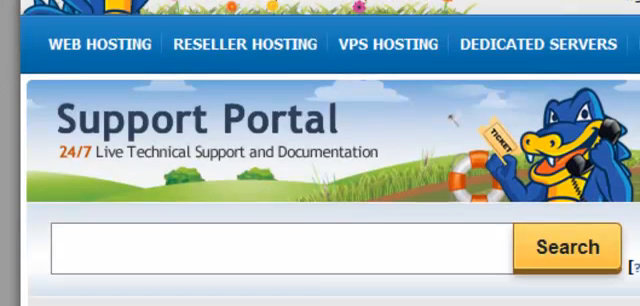
scroll("down", 3)
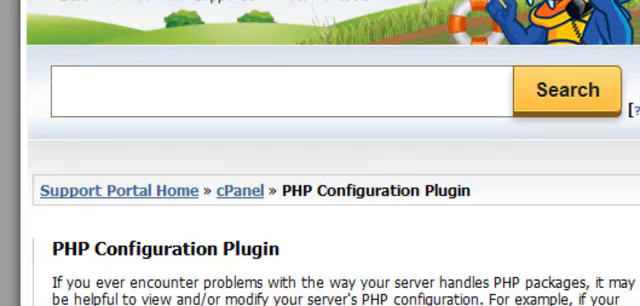
scroll("down", 3)
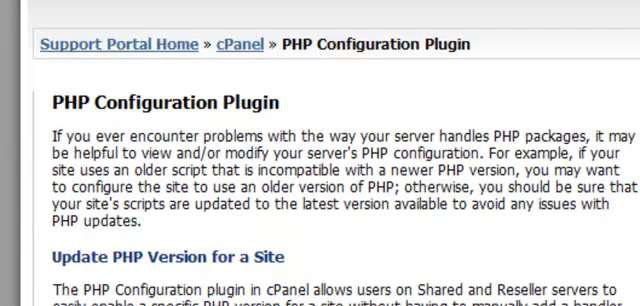
scroll("down", 3)
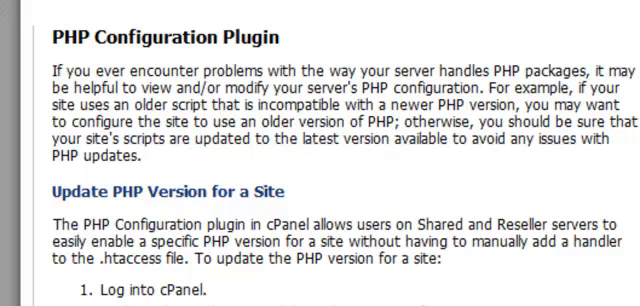
scroll("down", 3)
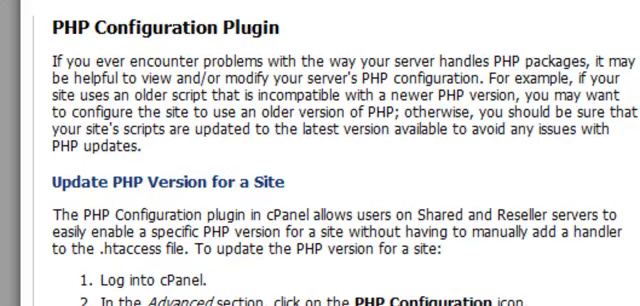
scroll("down", 3)
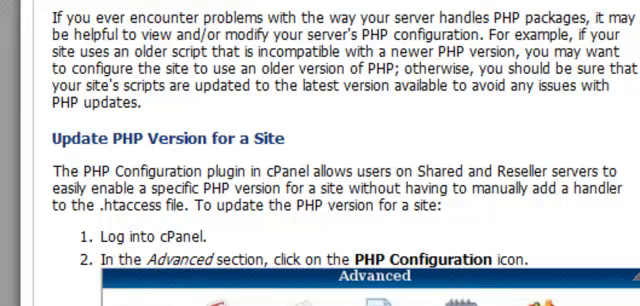
scroll("down", 3)
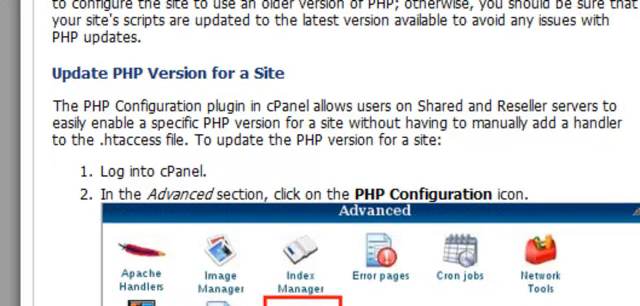
scroll("down", 3)
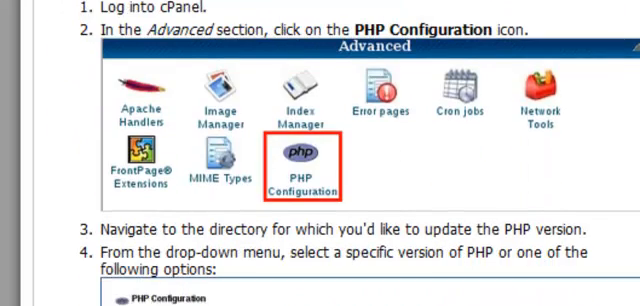
scroll("down", 3)
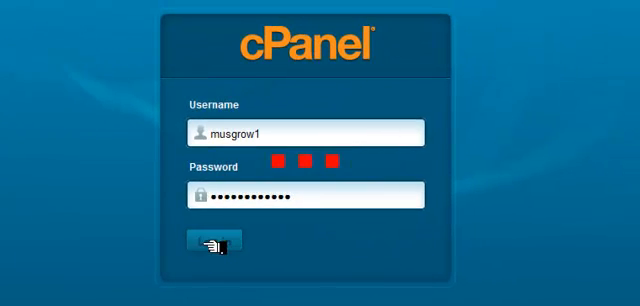
Log in to the HostGator cPanel with the entered username and password
left_click(211, 245)
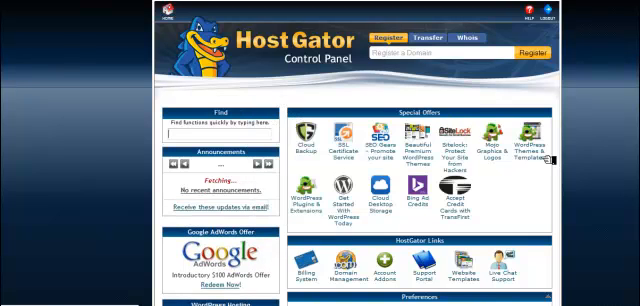
Scroll the cPanel home page down until the Advanced section's PHP Configuration icon appears
scroll("down", 3)
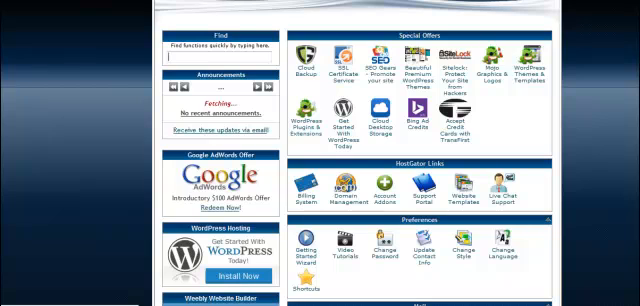
scroll("down", 3)
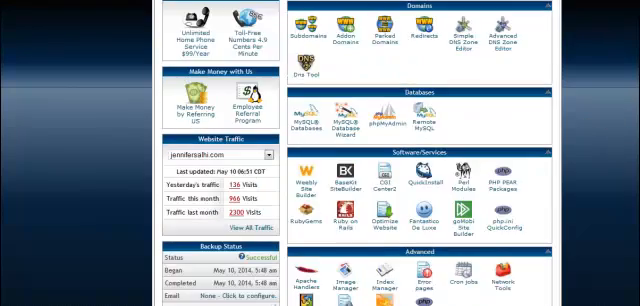
scroll("down", 3)
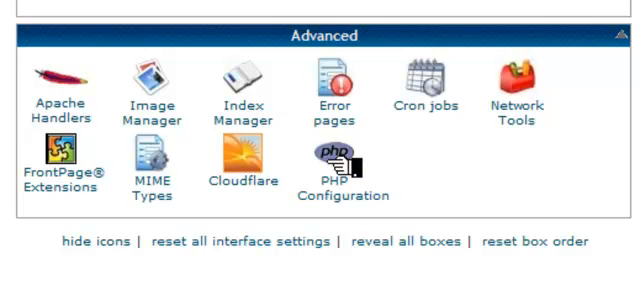
Bring up the HostGator support article's steps for choosing a PHP version from the handler drop-down
left_click(336, 160)
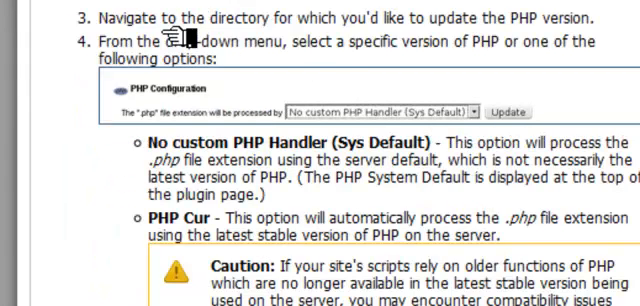
mouse_move(347, 44)
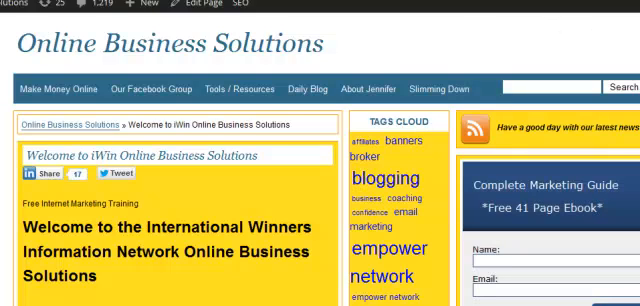
scroll("down", 3)
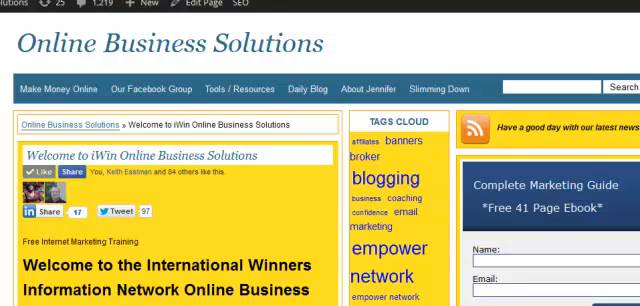
scroll("down", 3)
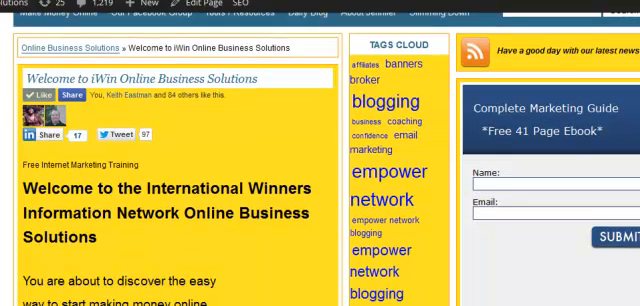
scroll("down", 3)
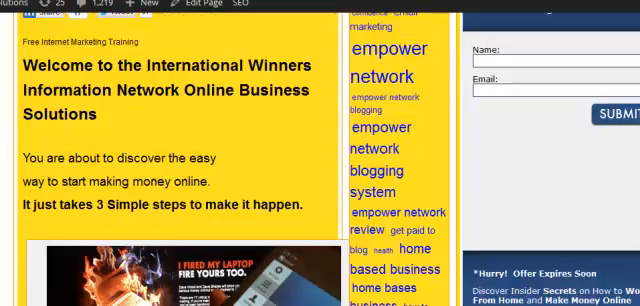
scroll("down", 3)
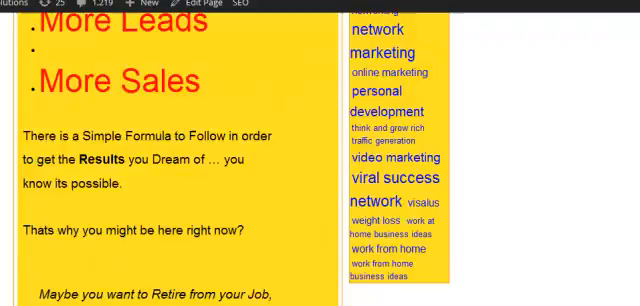
scroll("down", 3)
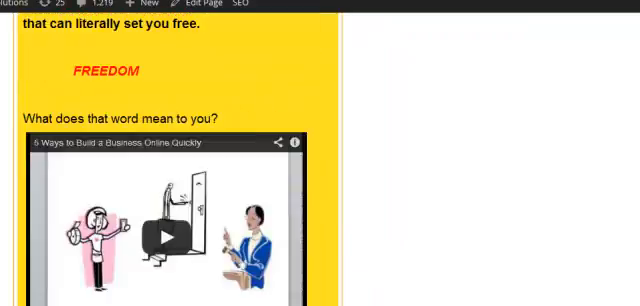
scroll("down", 3)
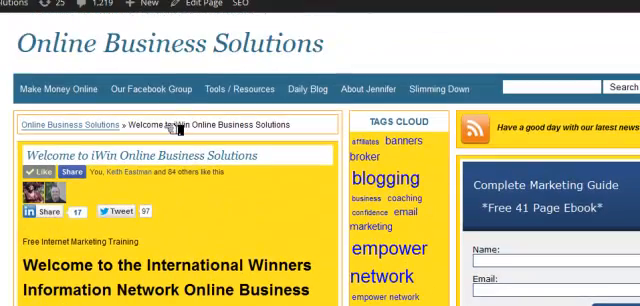
mouse_move(155, 89)
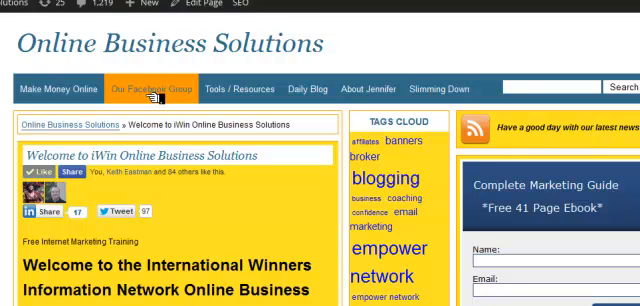
mouse_move(152, 95)
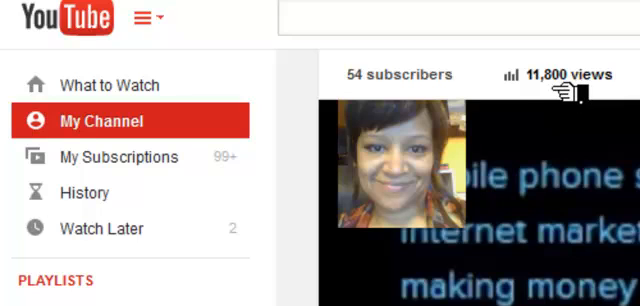
mouse_move(575, 90)
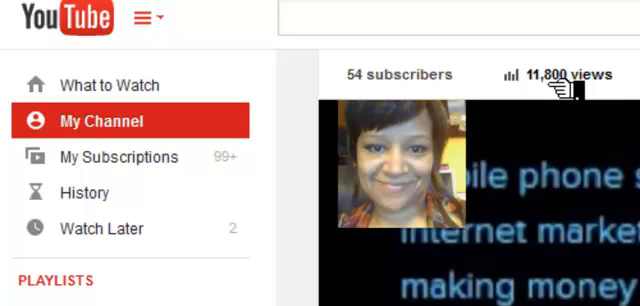
mouse_move(497, 82)
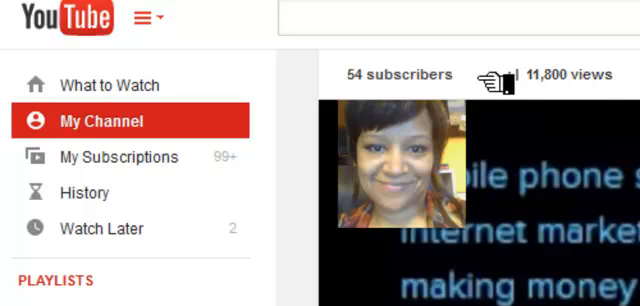